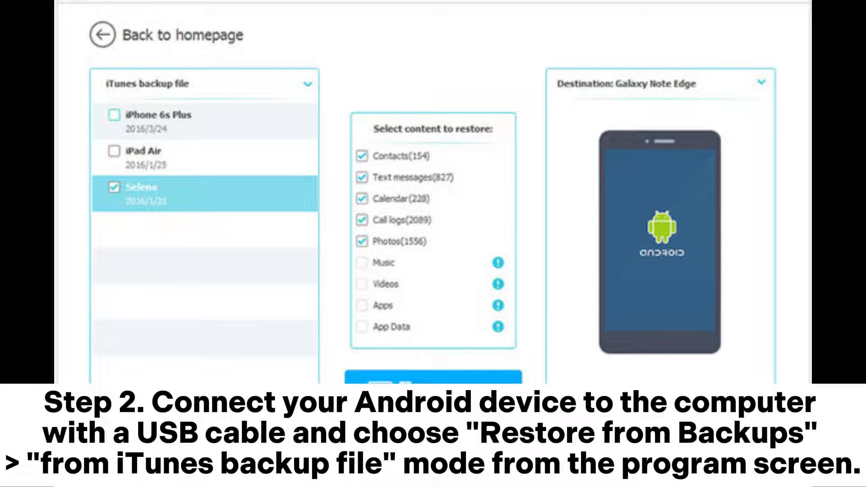
Step: Begin the transfer, restoring the checked iPad Air backup content to the Galaxy Note Edge
click(432, 385)
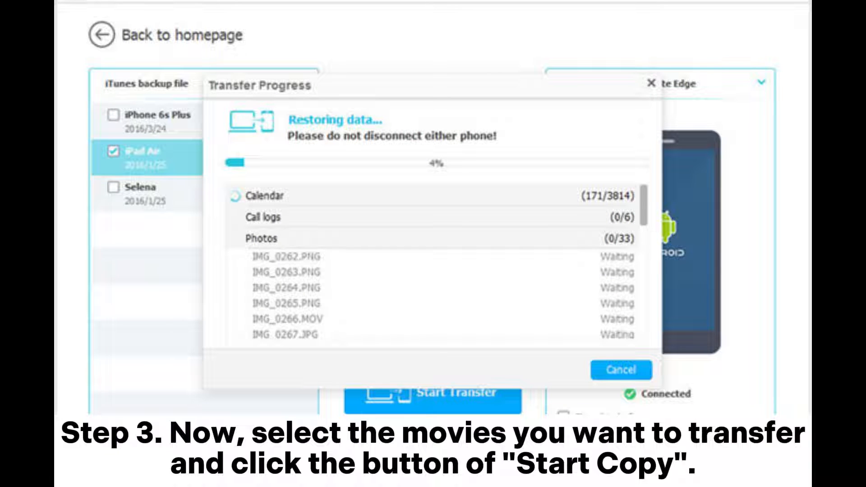